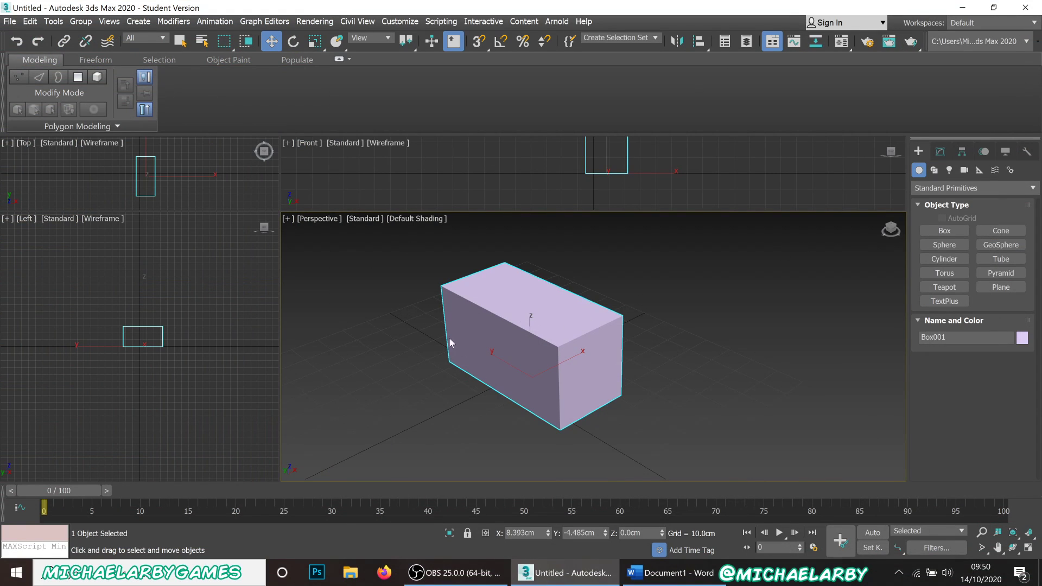
Step: Select the box and switch it to Select and Rotate mode, observing no gizmo appears
left_click(568, 362)
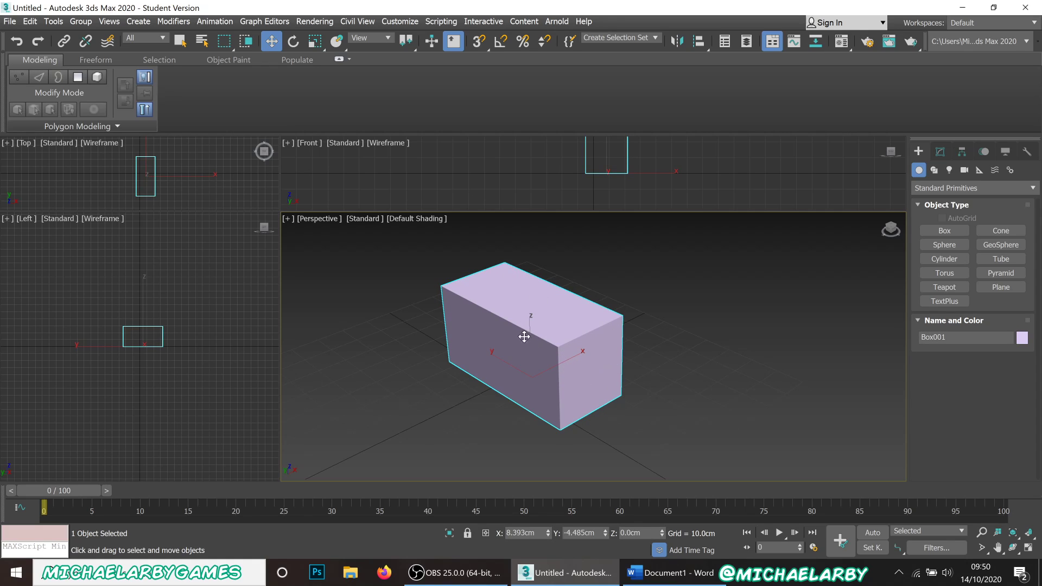
mouse_move(572, 331)
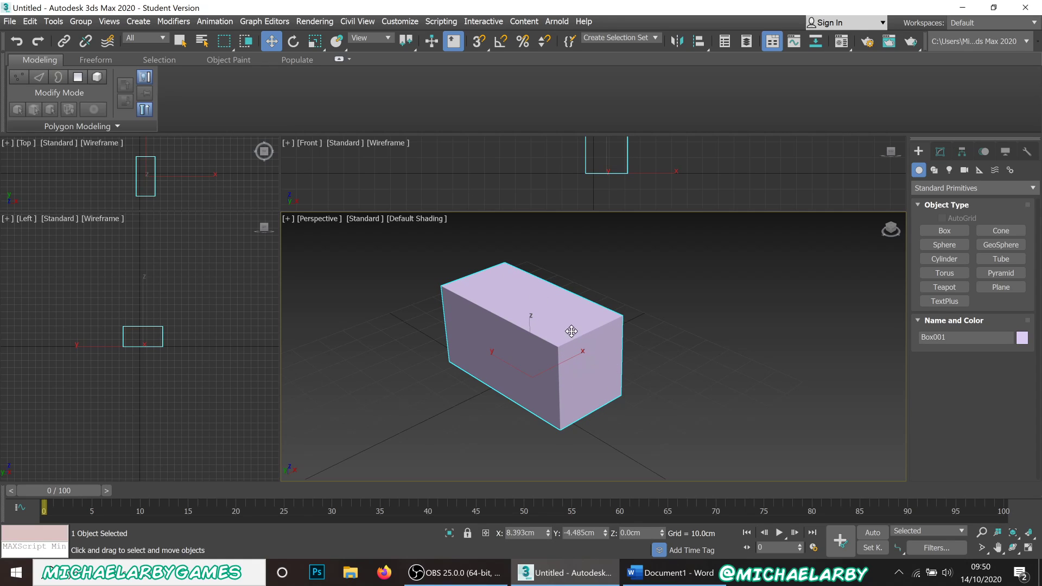
left_click(291, 41)
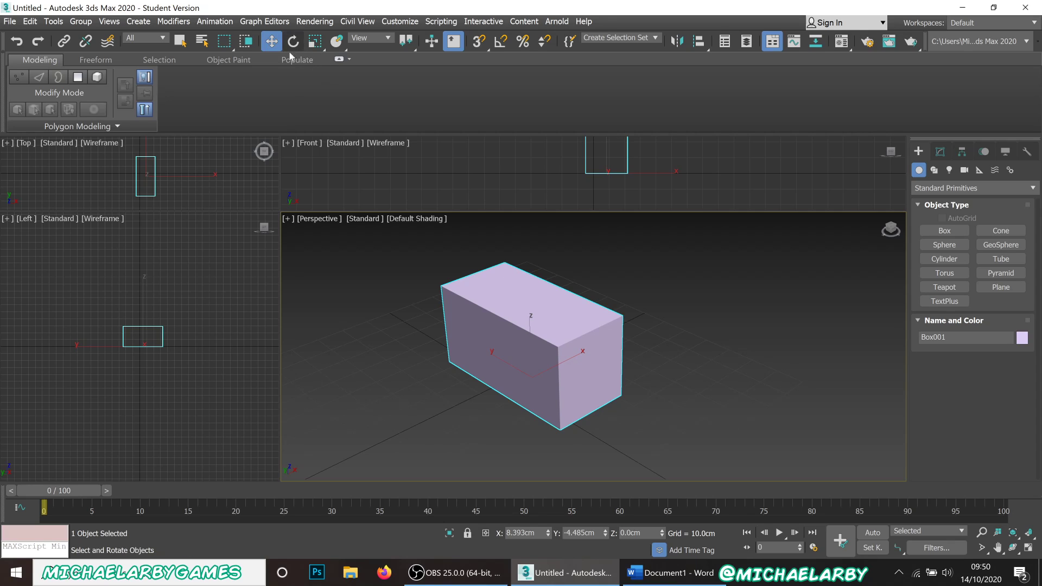
left_click(292, 42)
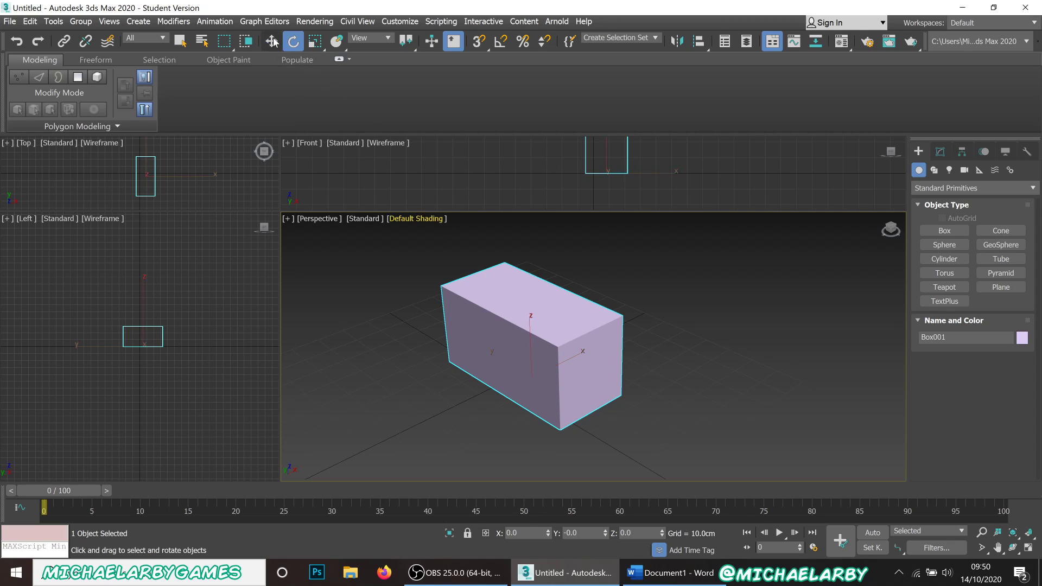
Step: Switch back to Select and Move and nudge the box slightly left without a visible gizmo
left_click(271, 42)
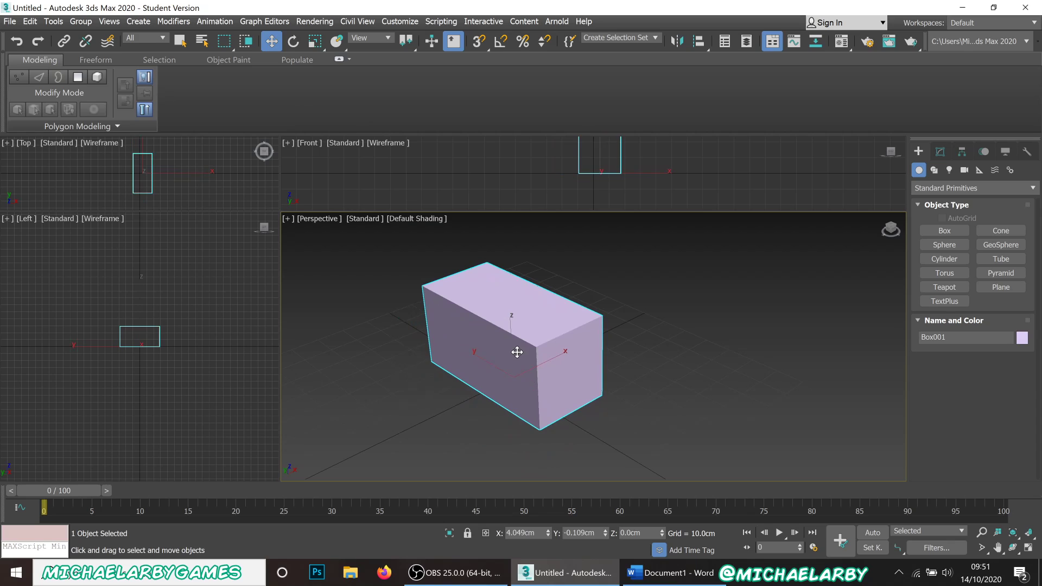
mouse_move(509, 364)
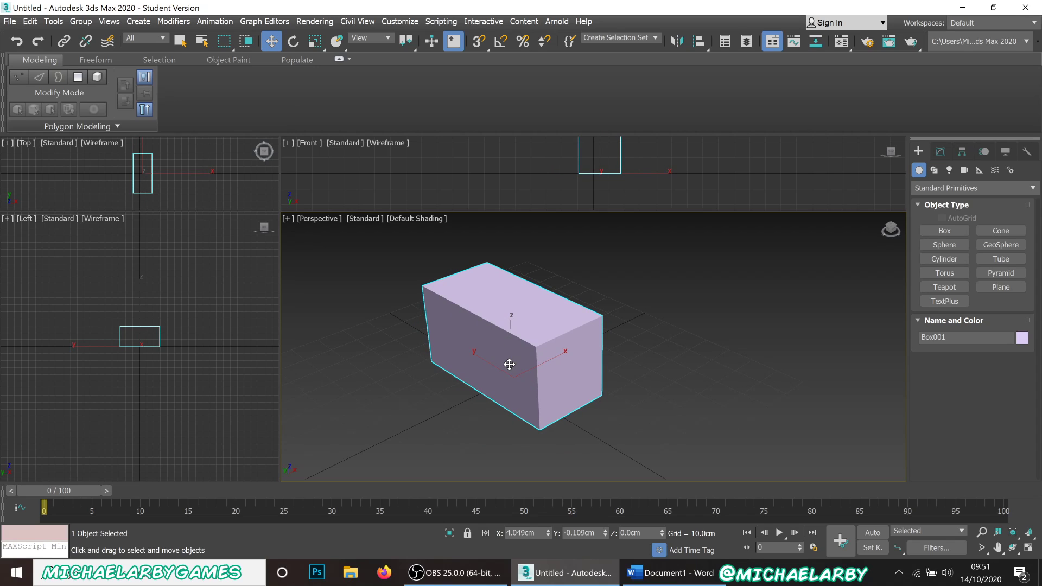
mouse_move(527, 375)
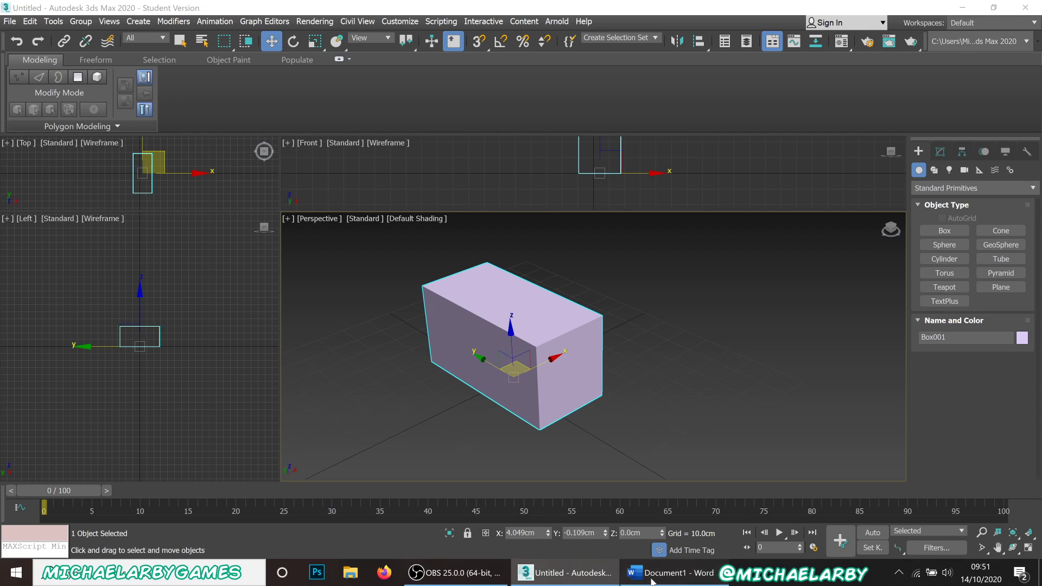
Step: Restore the move gizmo with Ctrl+Shift+X and bring up the Word note of the shortcut
left_click(677, 572)
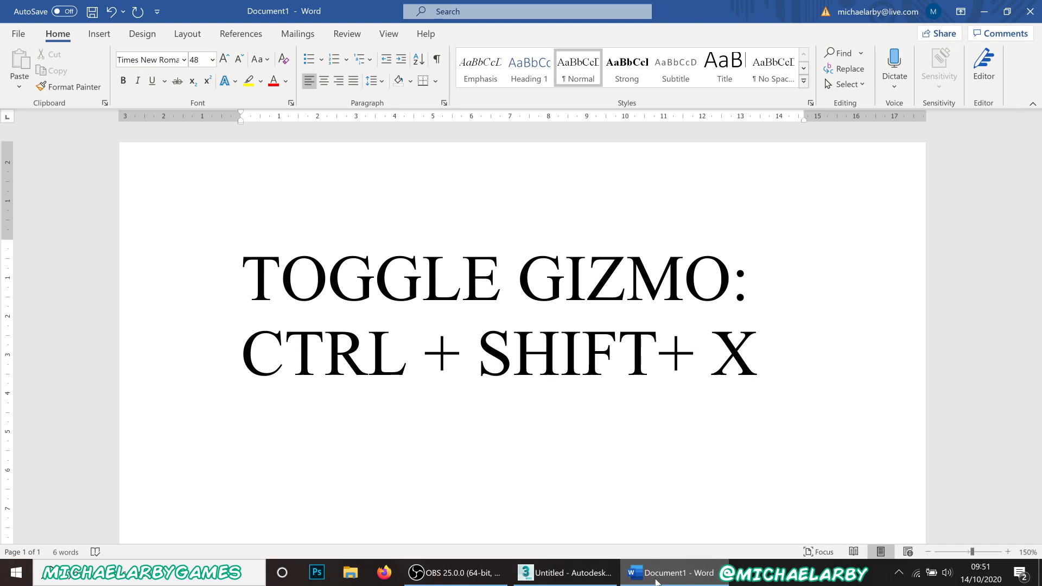
left_click(566, 573)
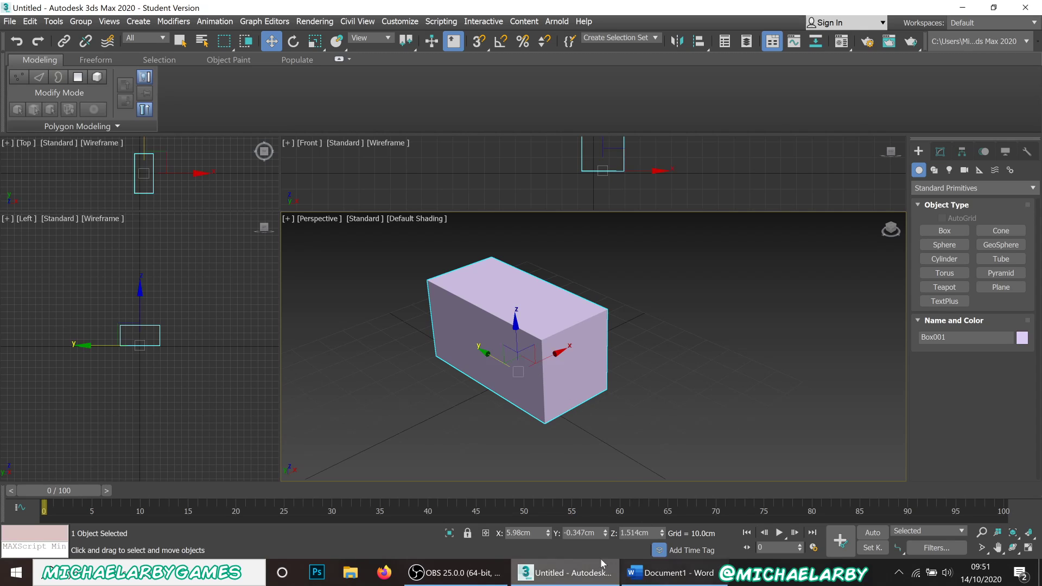
mouse_move(456, 571)
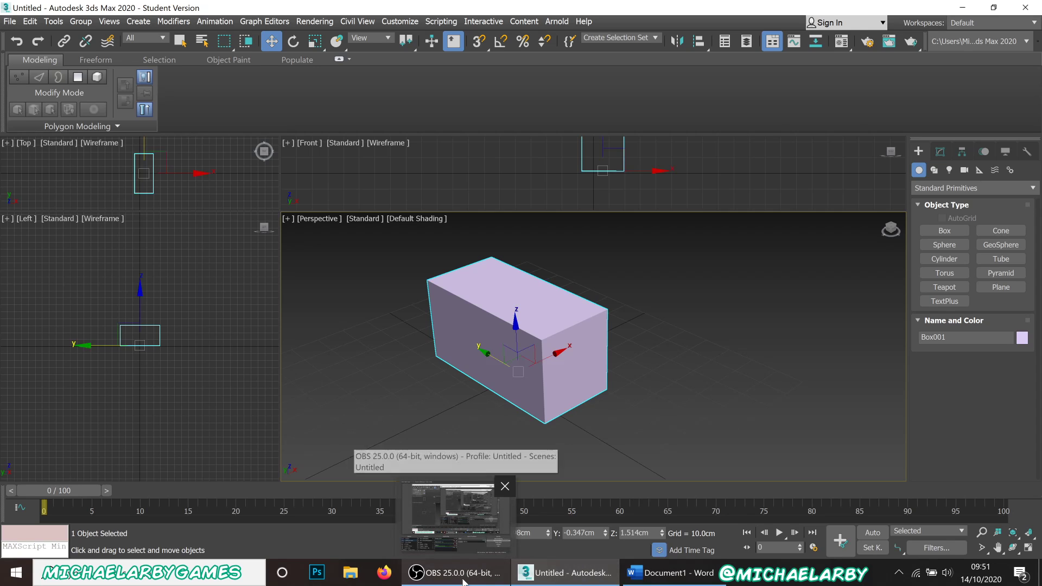